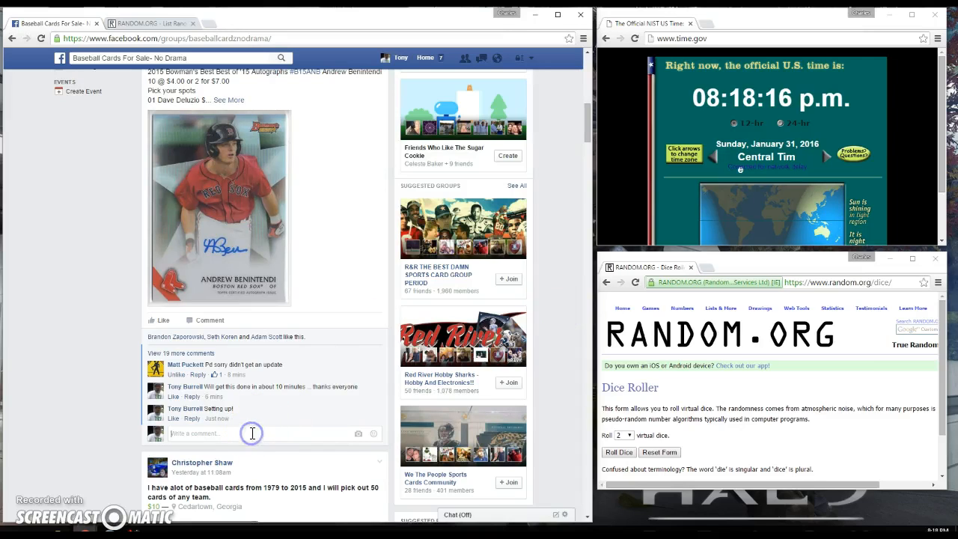
Reveal the full raffle post and select the ten numbered spots 01–10
type("Li")
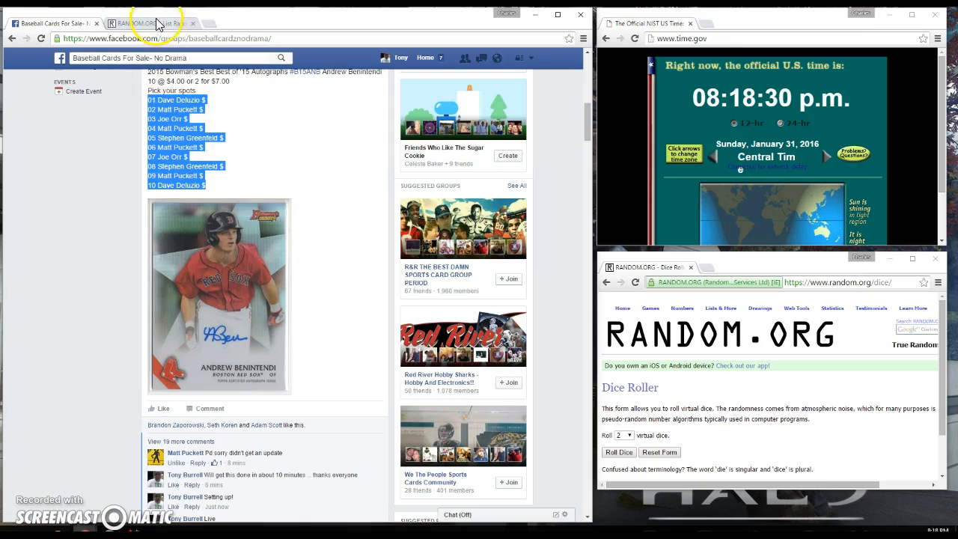
Load the ten entries into the List Randomizer and roll two dice, getting 1 and 5
left_click(149, 23)
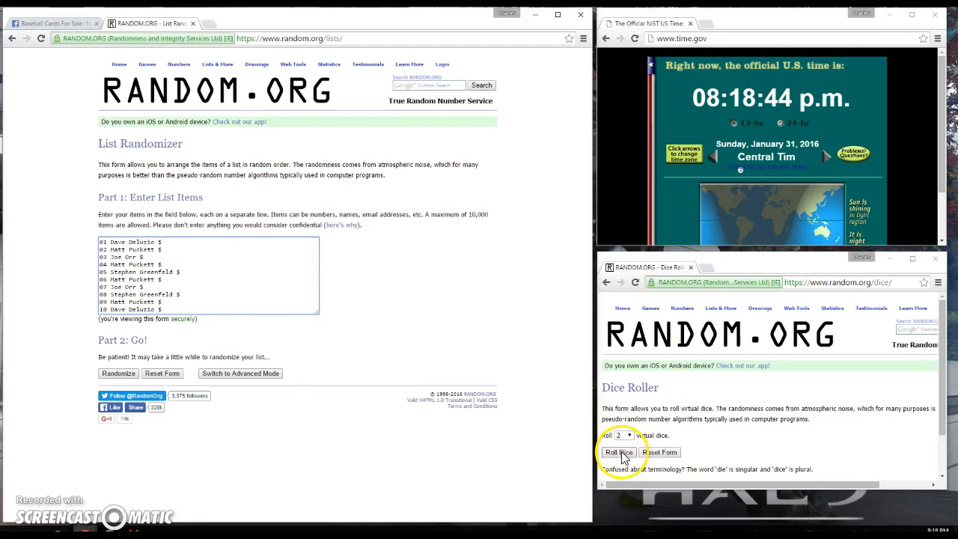
left_click(618, 452)
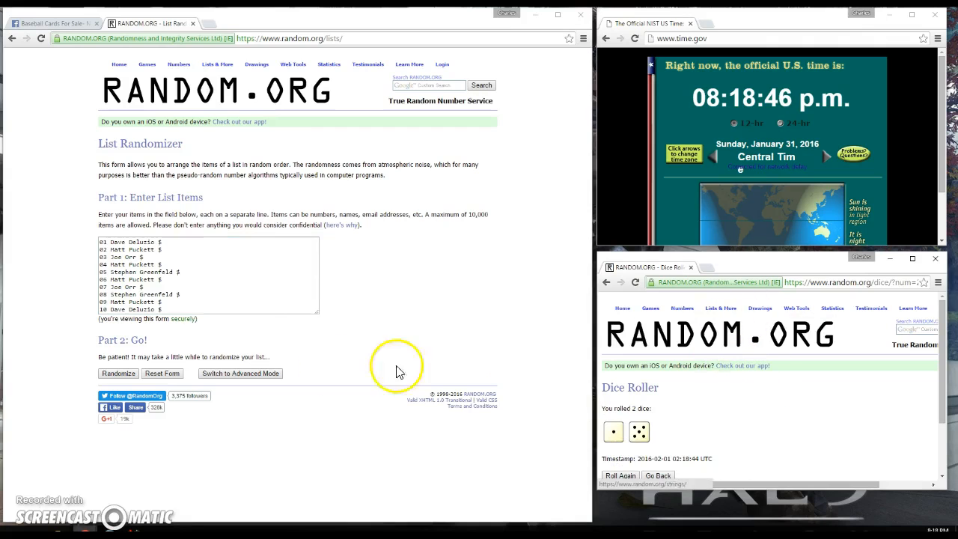
left_click(117, 372)
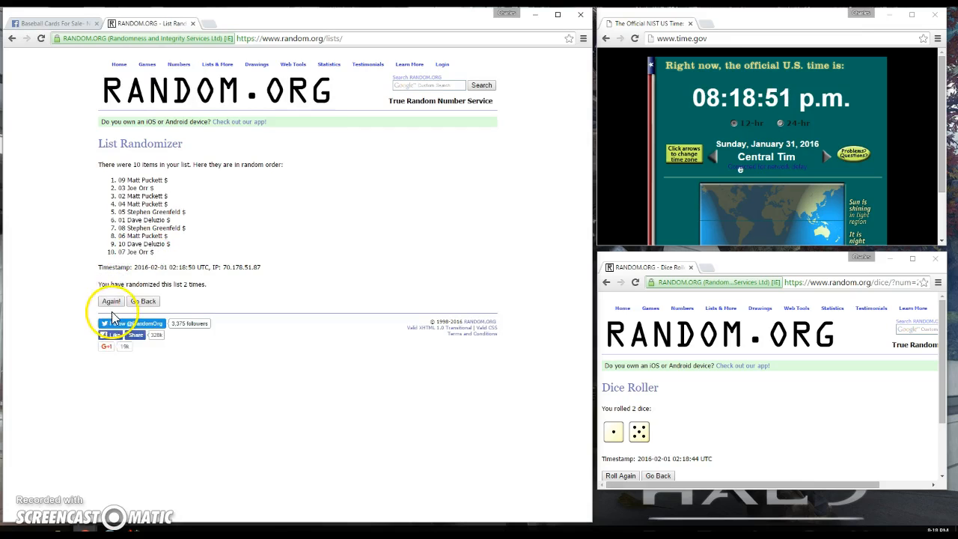
left_click(111, 301)
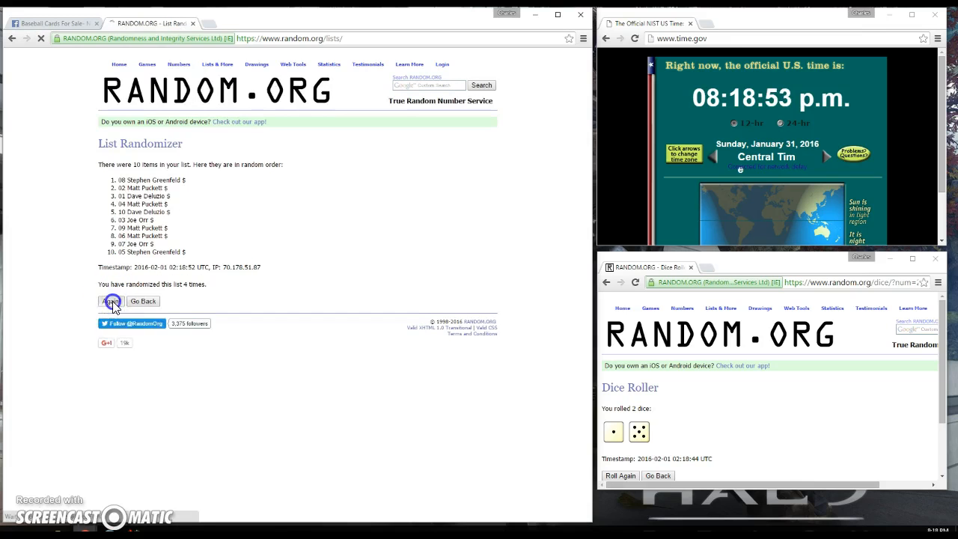
left_click(111, 301)
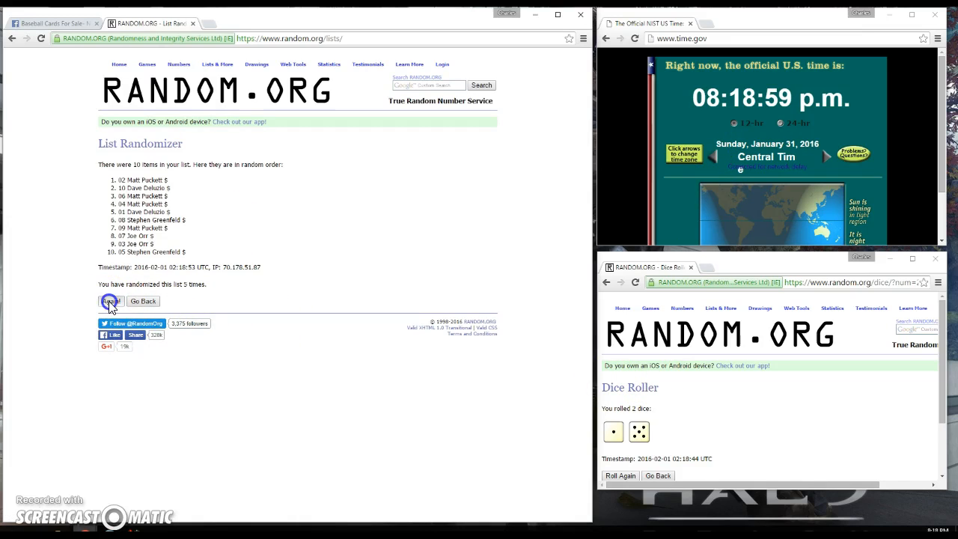
left_click(110, 301)
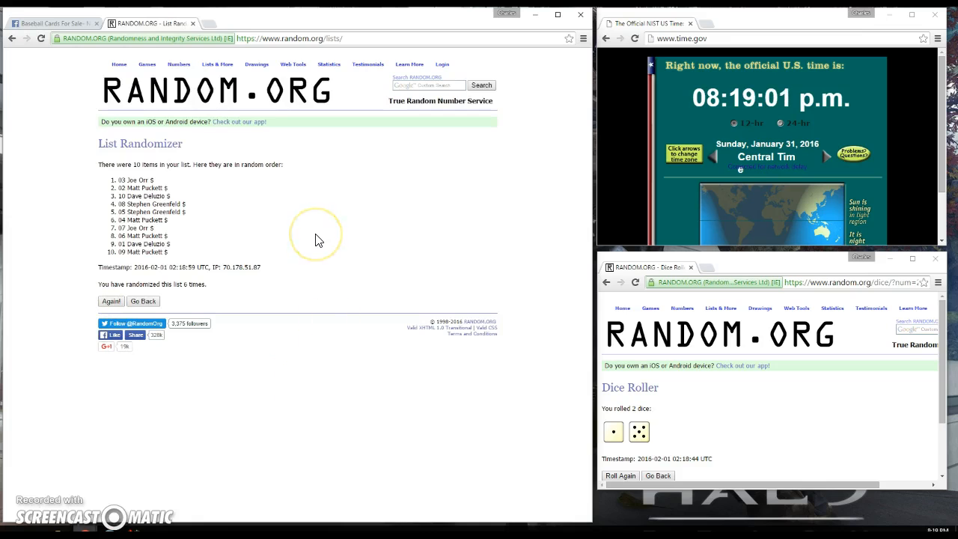
mouse_move(449, 403)
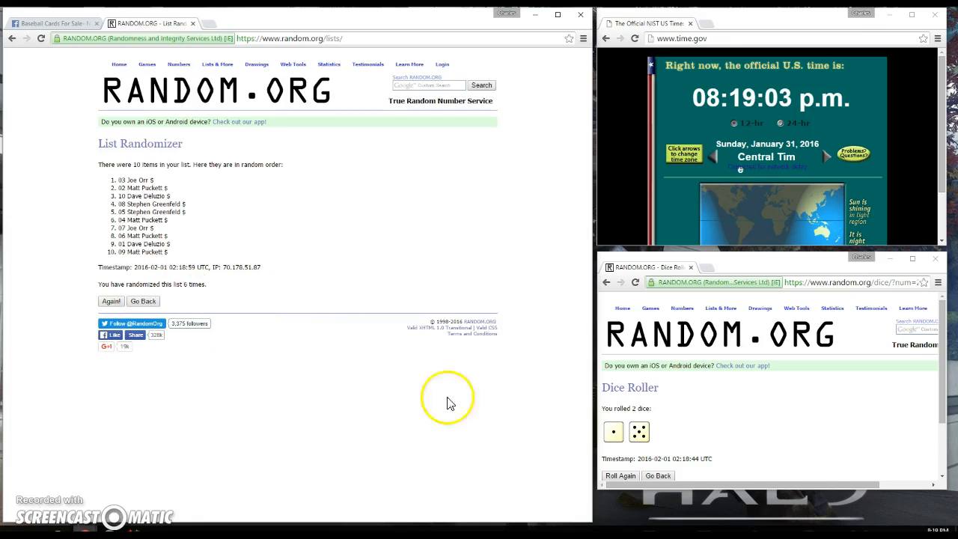
mouse_move(79, 30)
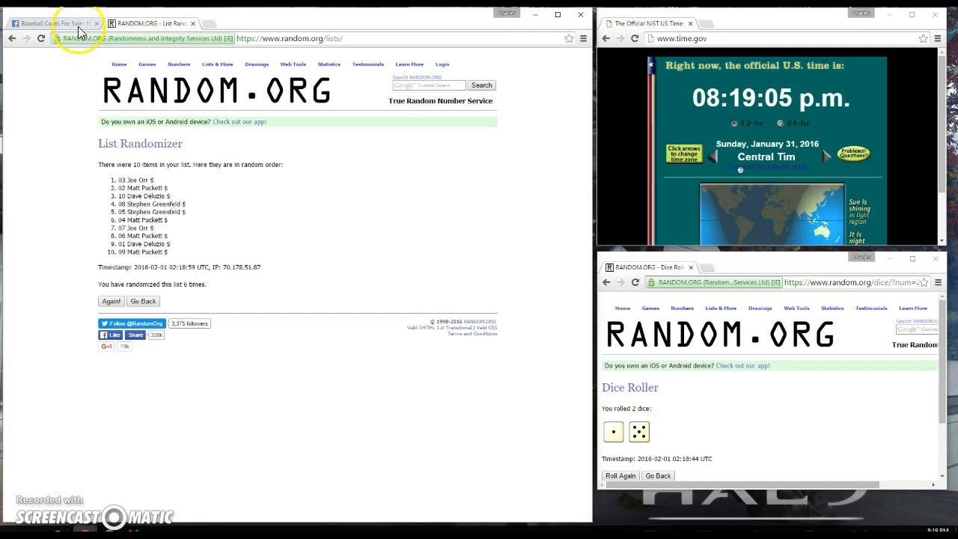